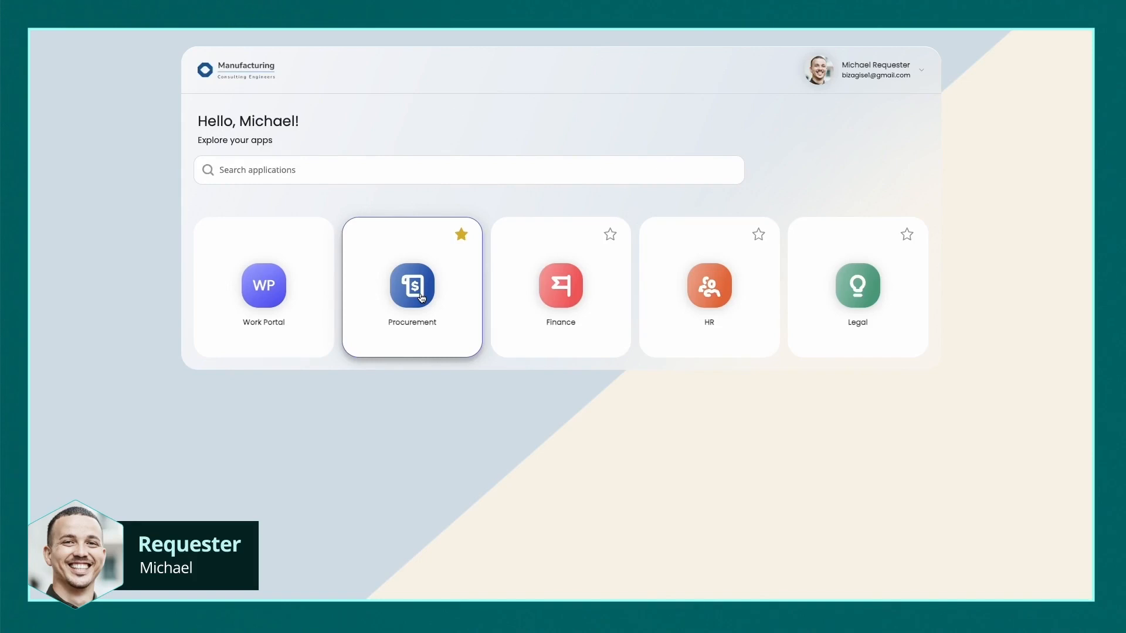
# - Enter the Procurement app from the home tiles to list requests with the by-status chart
pyautogui.click(412, 285)
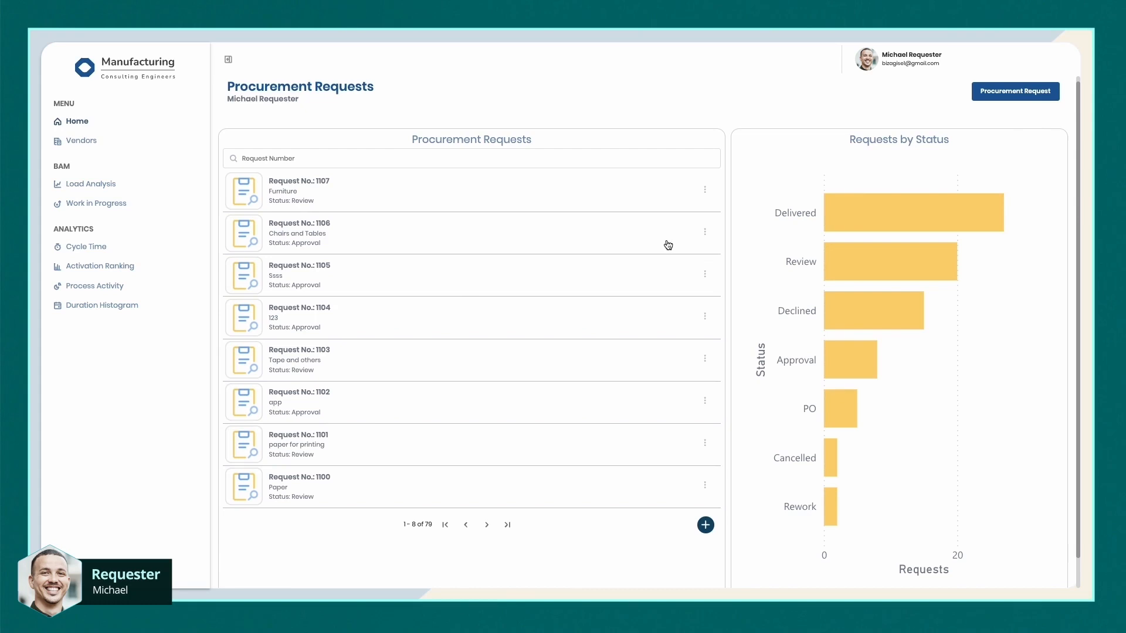
pyautogui.moveTo(677, 243)
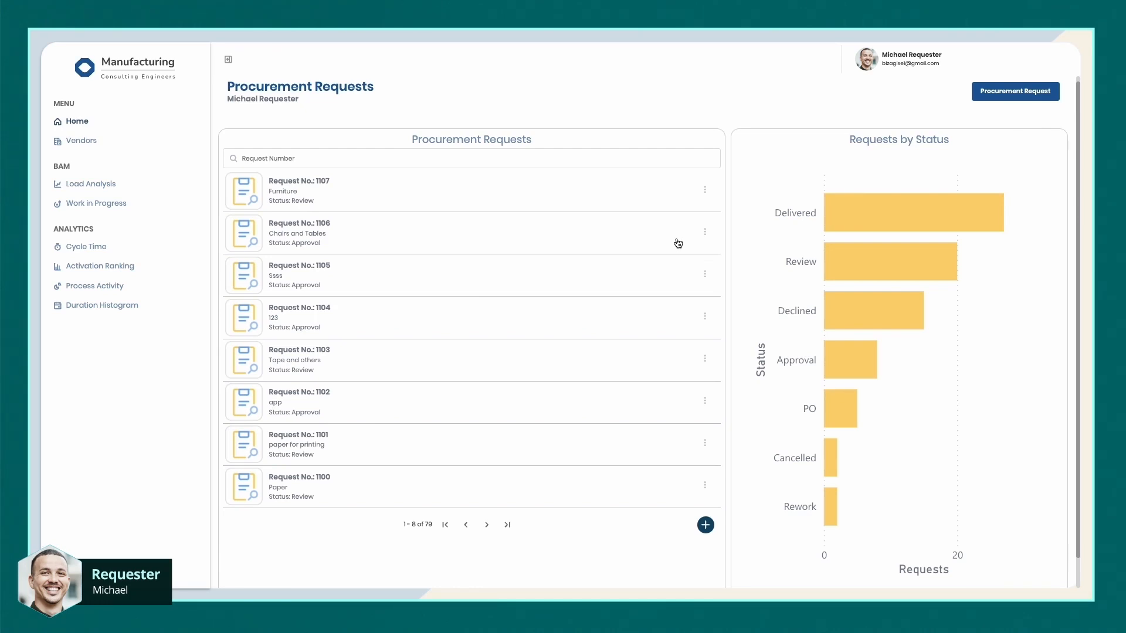
pyautogui.moveTo(311, 354)
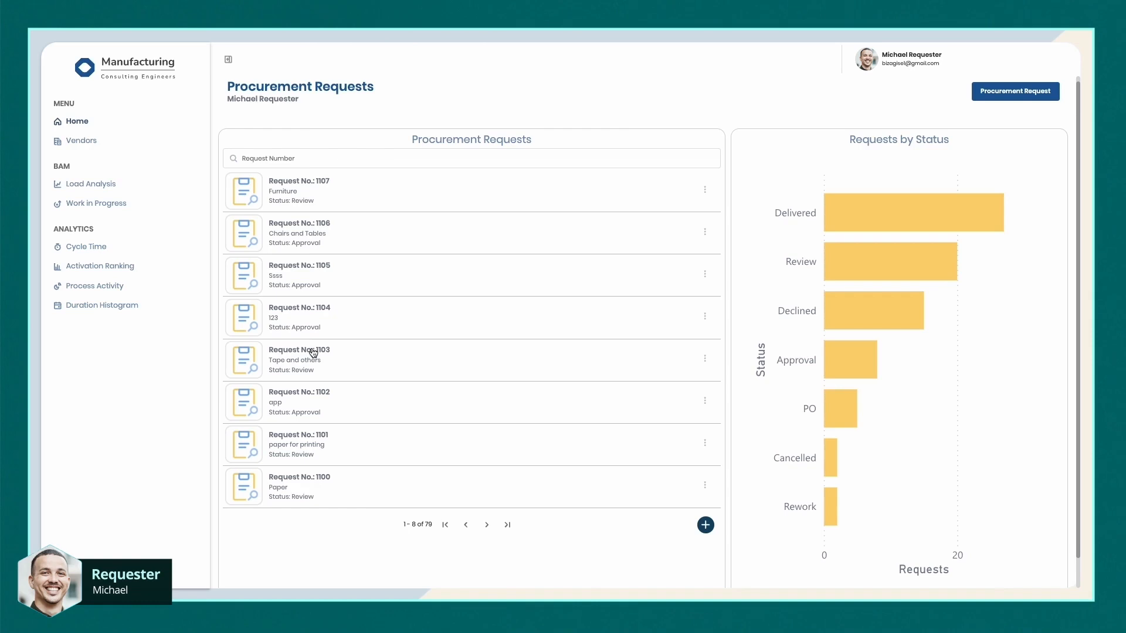
pyautogui.click(300, 359)
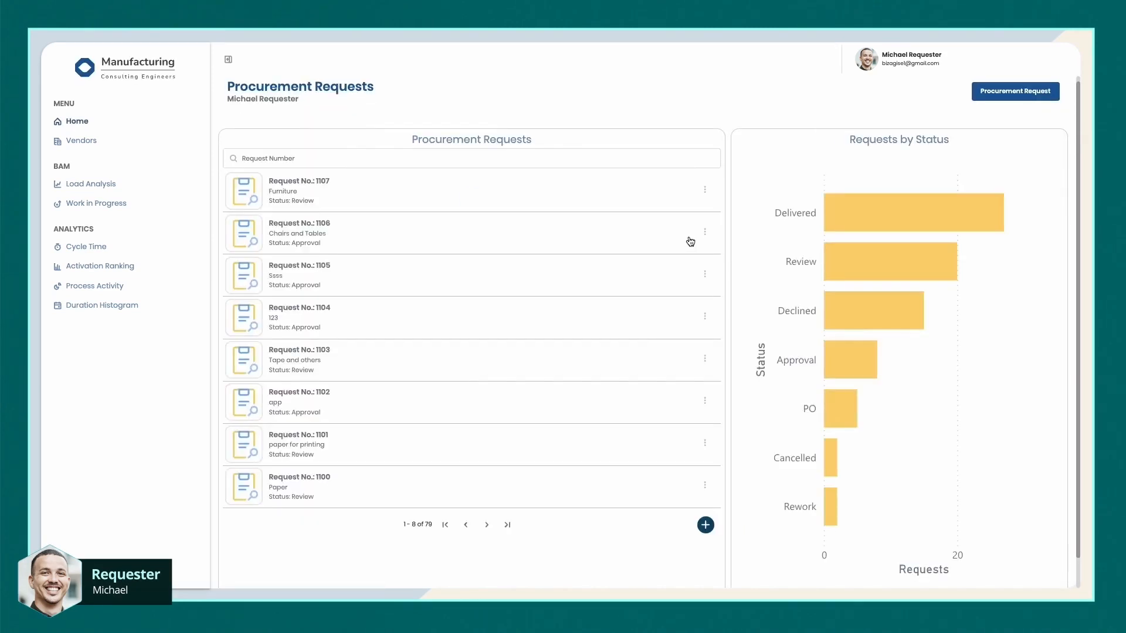
pyautogui.click(705, 232)
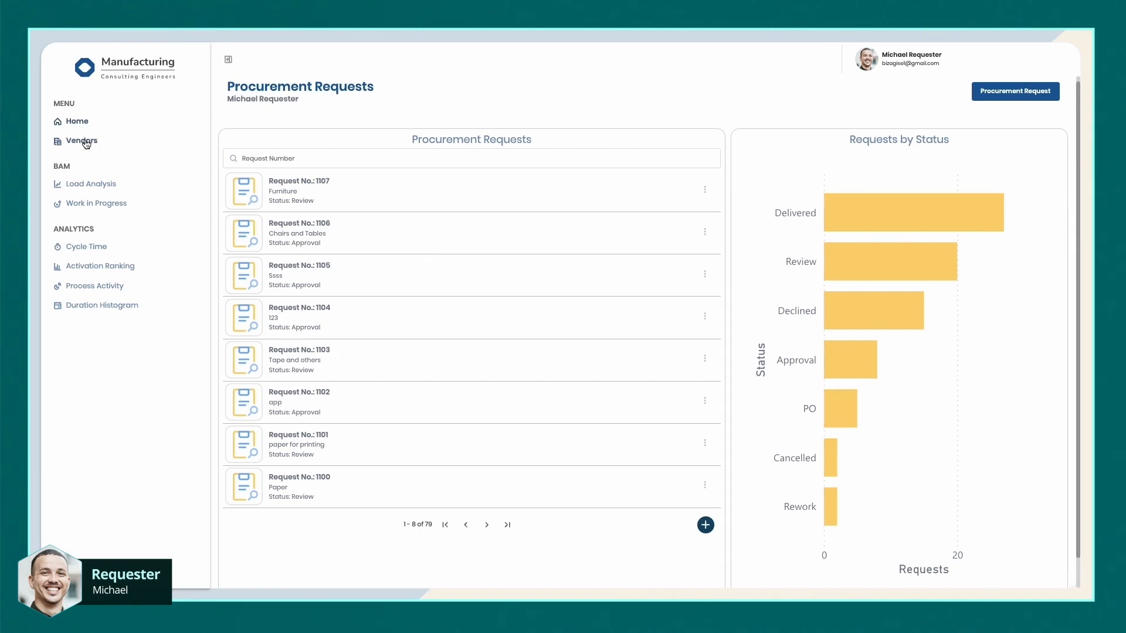
pyautogui.click(82, 140)
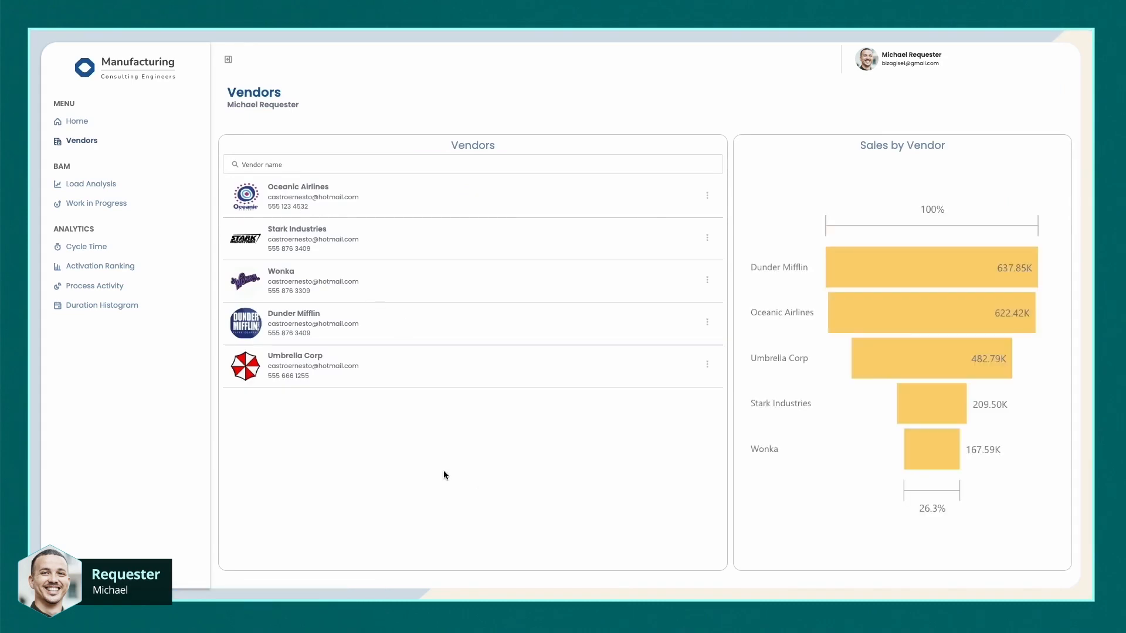
pyautogui.click(297, 240)
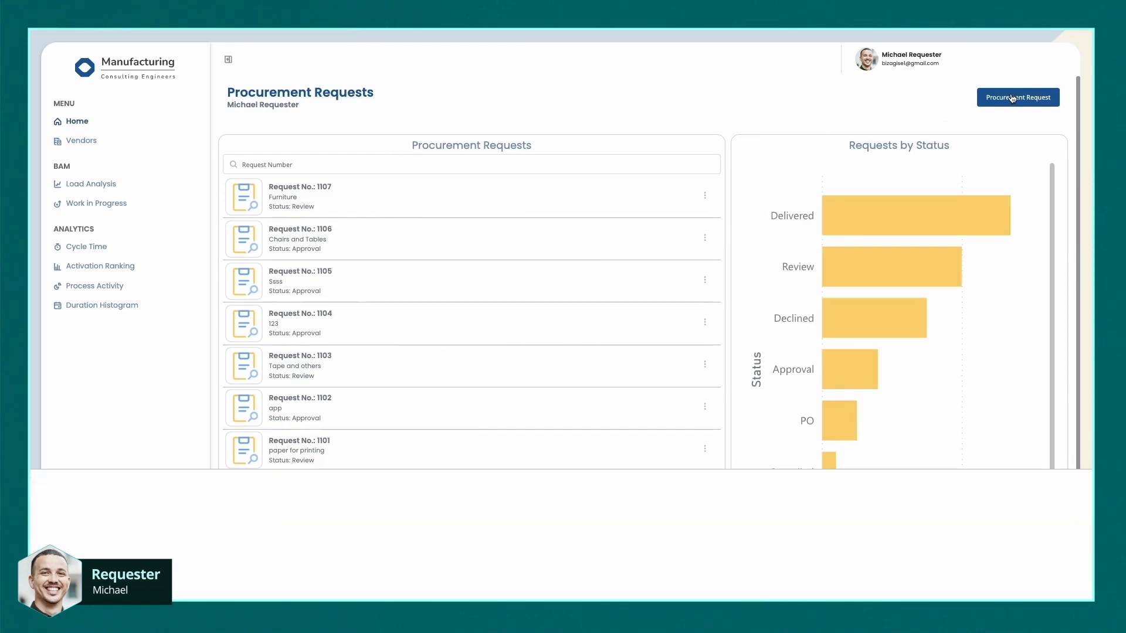
# - Start a new Office Supplies furniture request and add a Table row at $250.00
pyautogui.click(1017, 97)
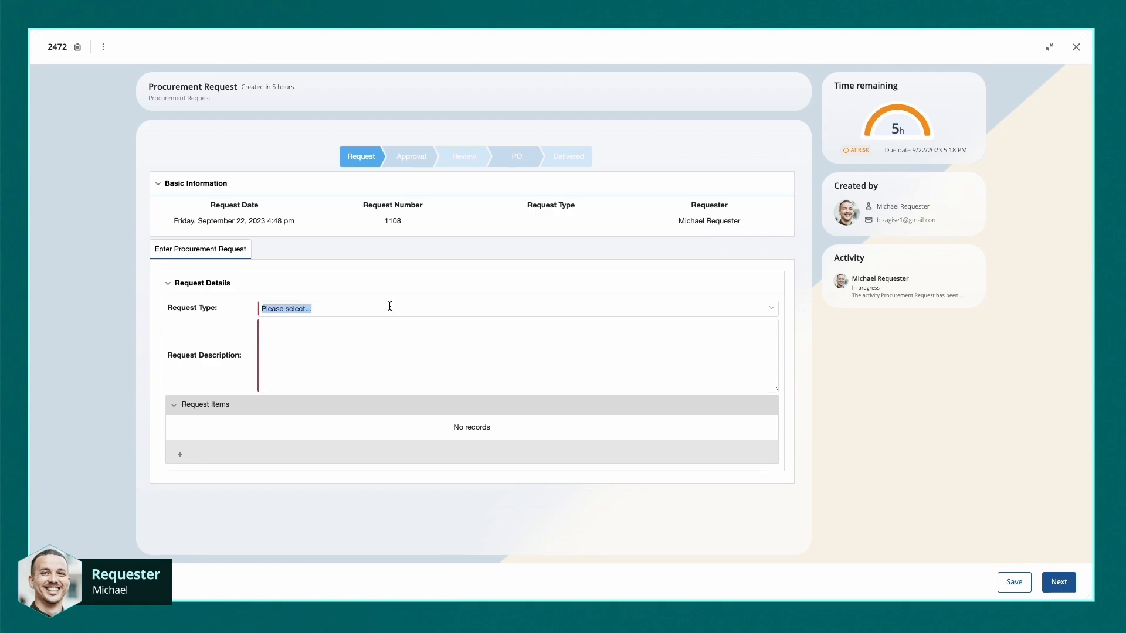
pyautogui.write('Fur')
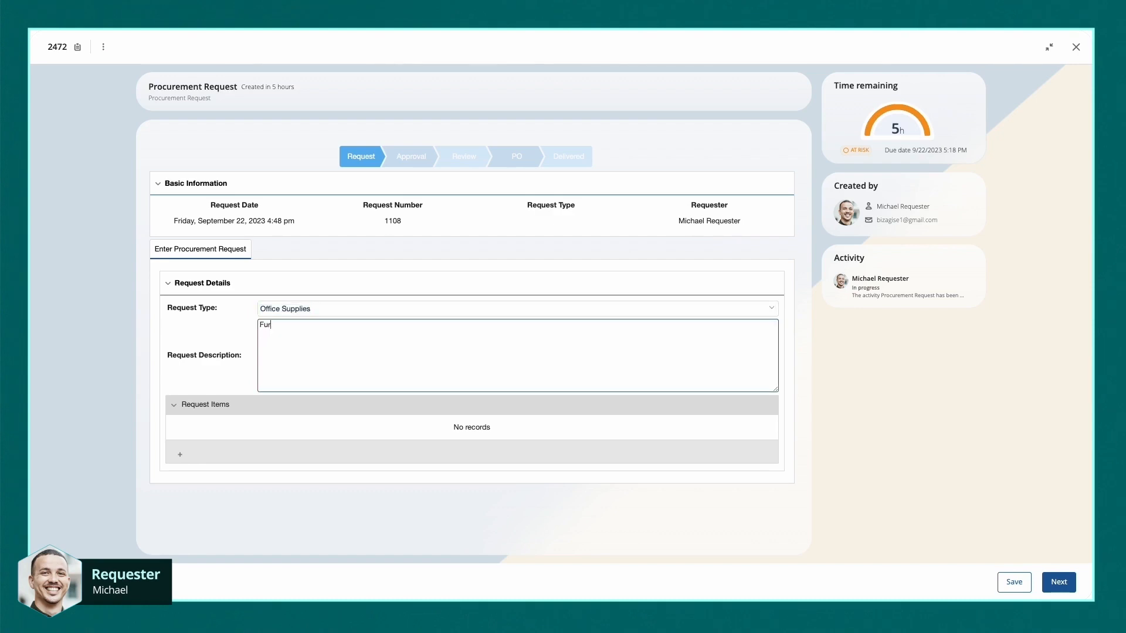
pyautogui.click(179, 454)
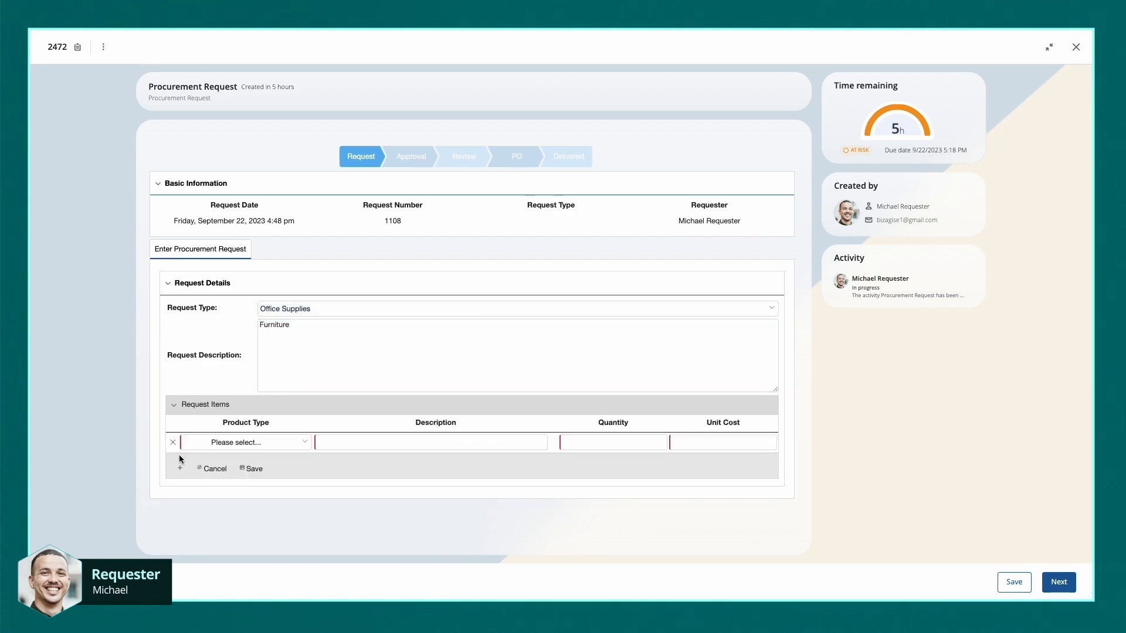
pyautogui.click(244, 443)
pyautogui.write('Tables')
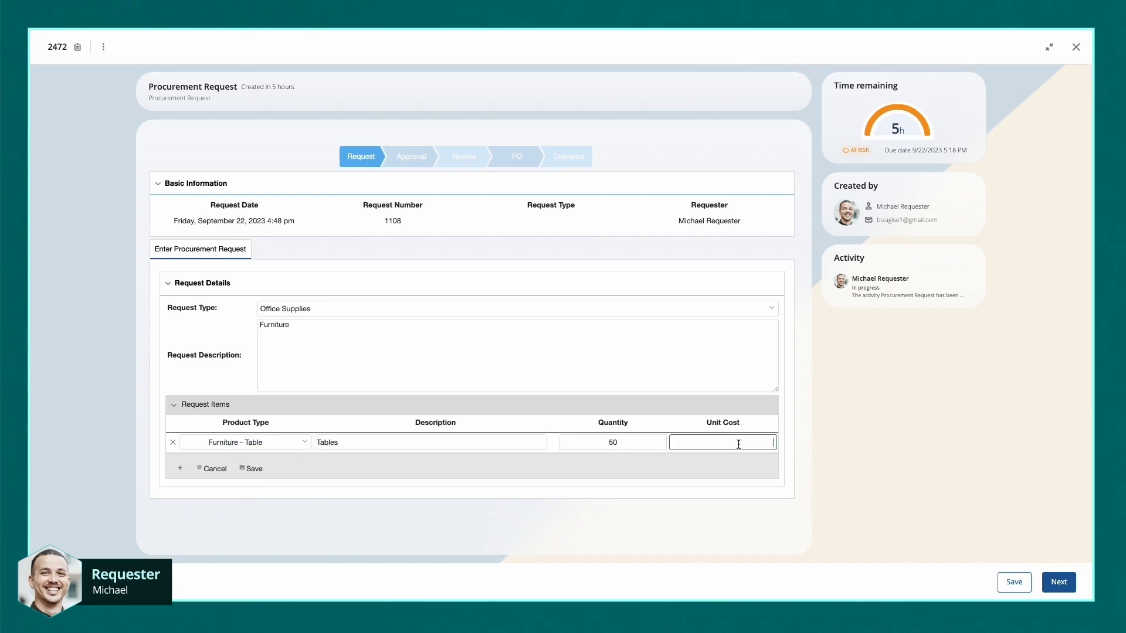
pyautogui.write('250.00')
pyautogui.write('C')
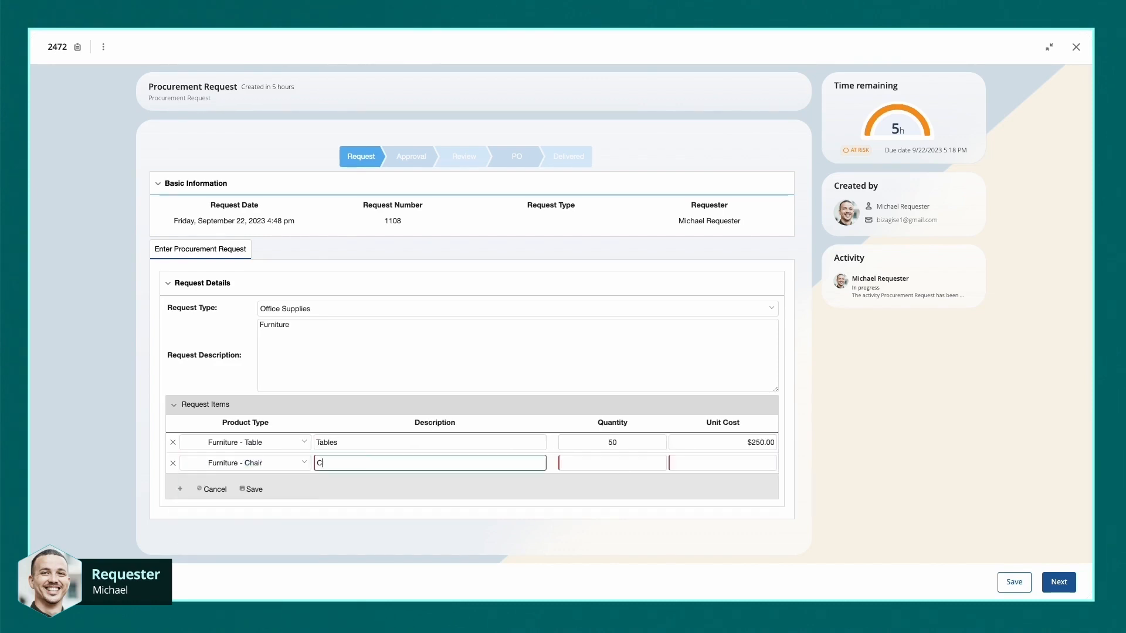
# - Add 150 chairs at $150, save the item rows and submit request 1108 for approval
pyautogui.write('150')
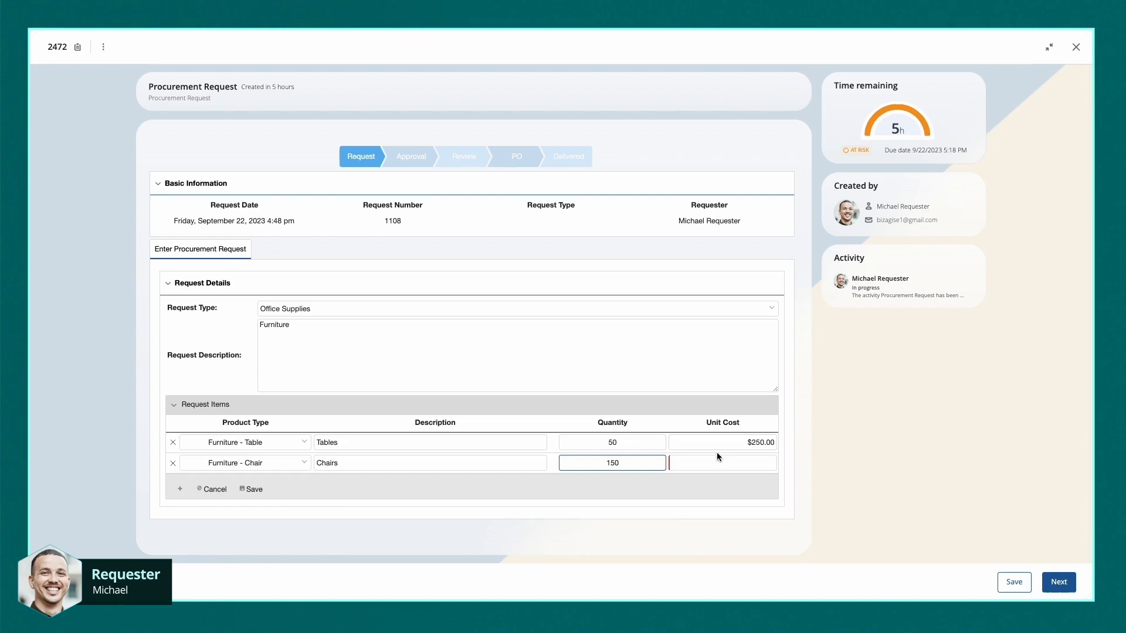
pyautogui.write('150')
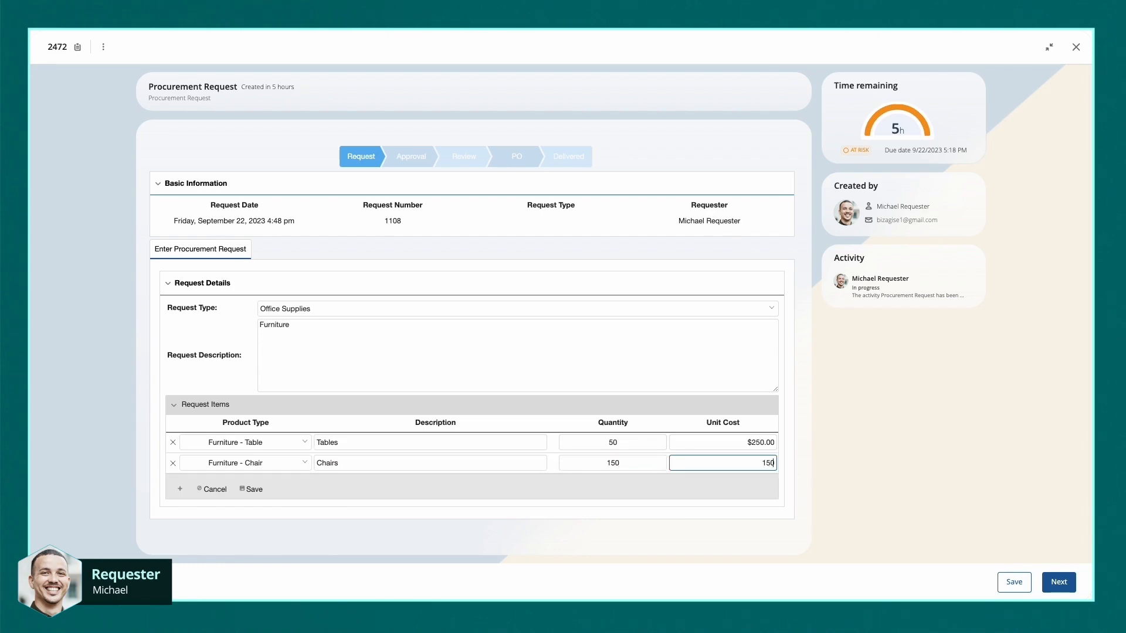
pyautogui.click(254, 489)
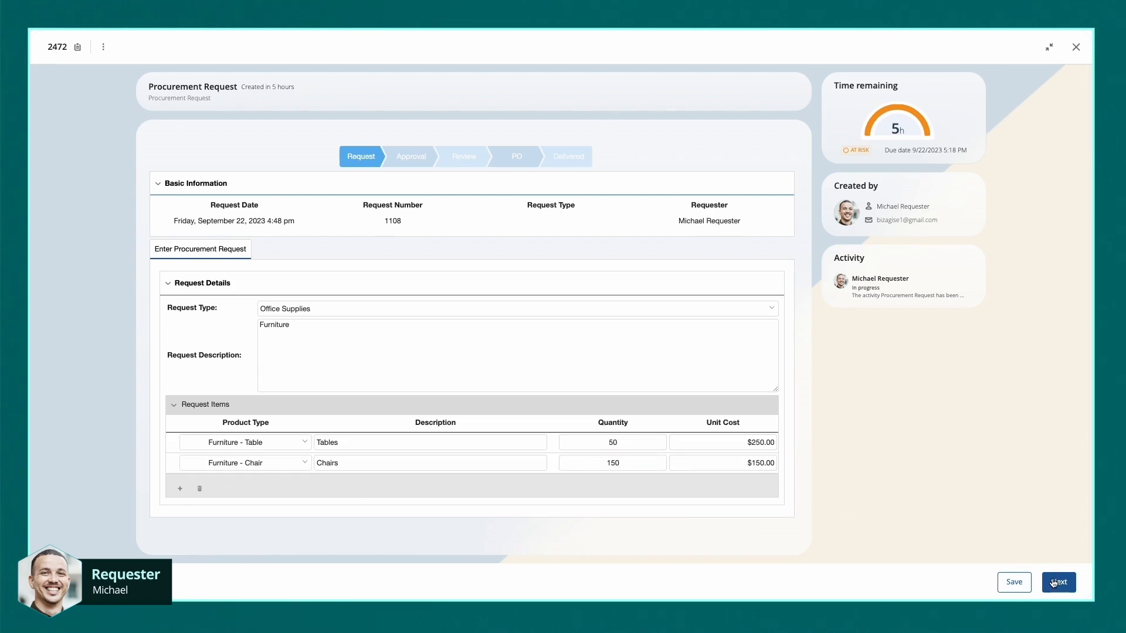
pyautogui.click(1058, 583)
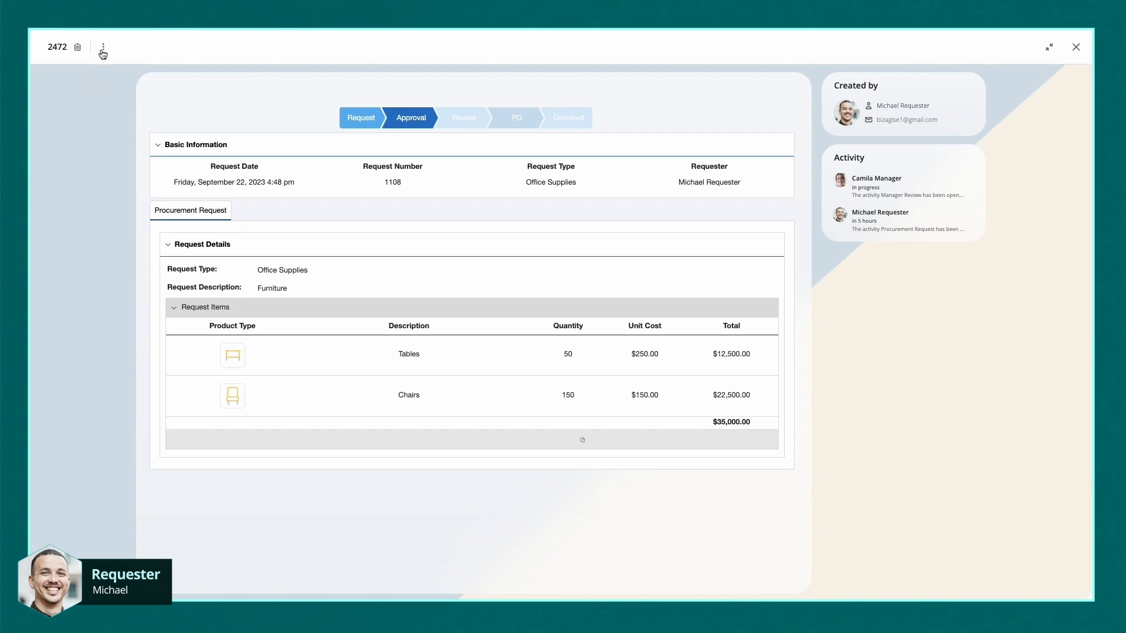
# - Show the case's process diagram with Manager Review as the current activity
pyautogui.click(104, 47)
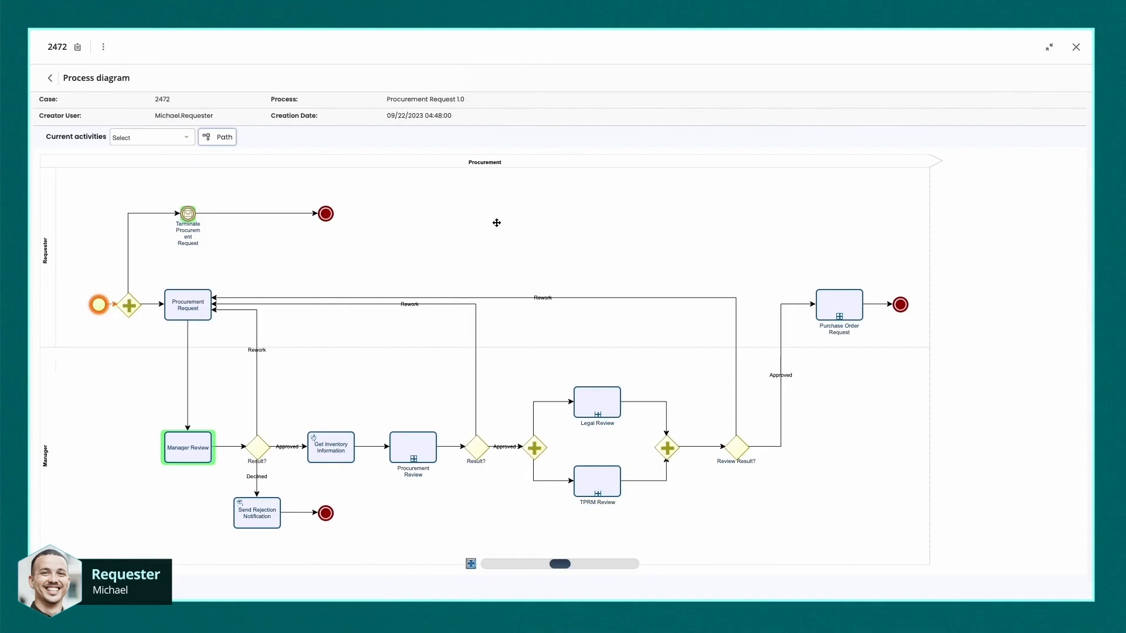
pyautogui.moveTo(188, 447)
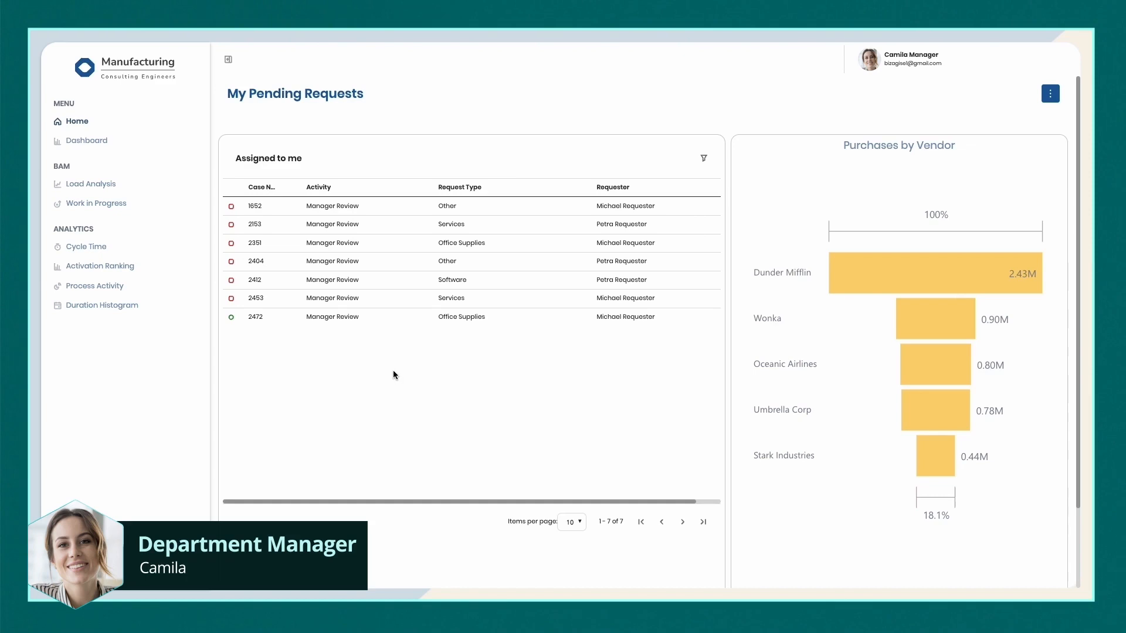
# - Review the manager dashboard and cycle time analytics, then start case 2472's Manager Review
pyautogui.click(85, 139)
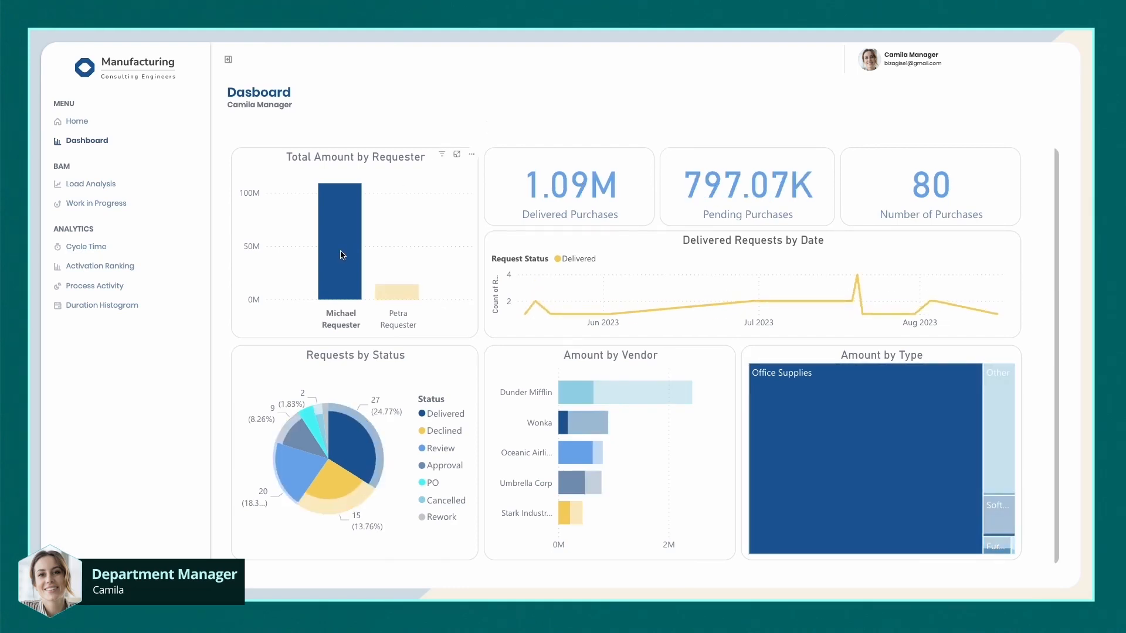
pyautogui.click(86, 247)
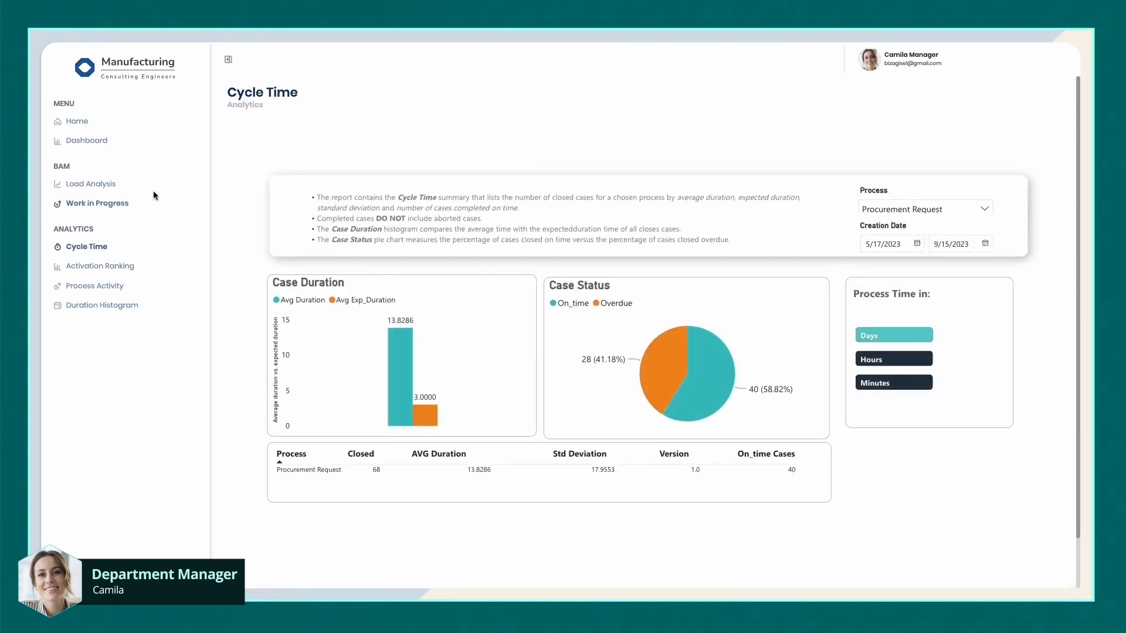
pyautogui.click(75, 121)
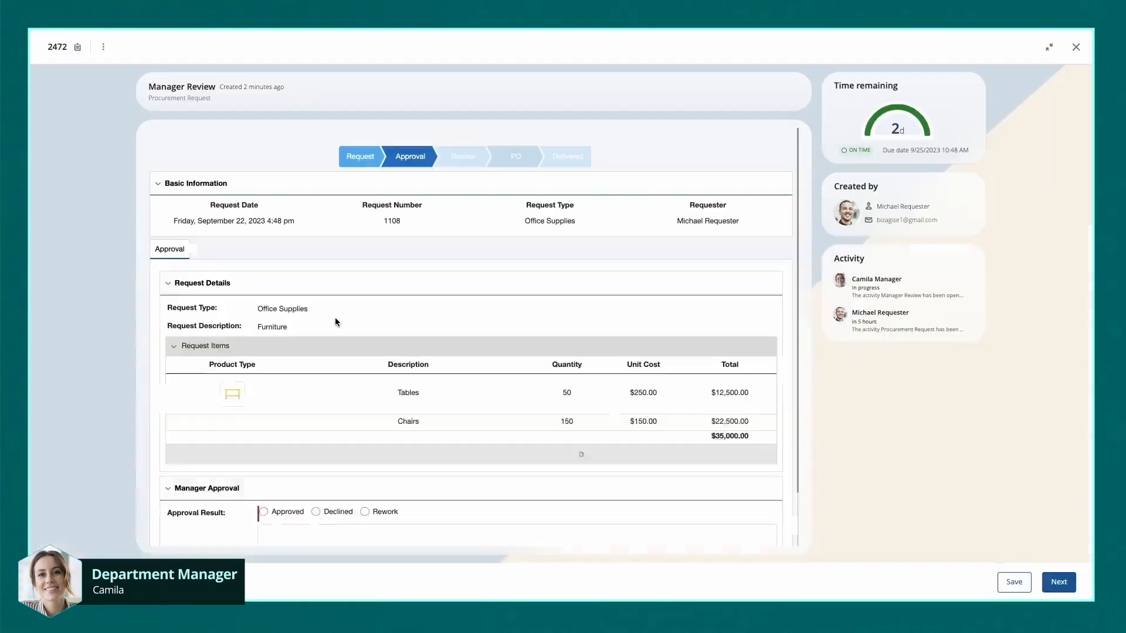
# - Leave Approved selected, comment 'ok, approved' and submit the manager review
pyautogui.scroll(-3)
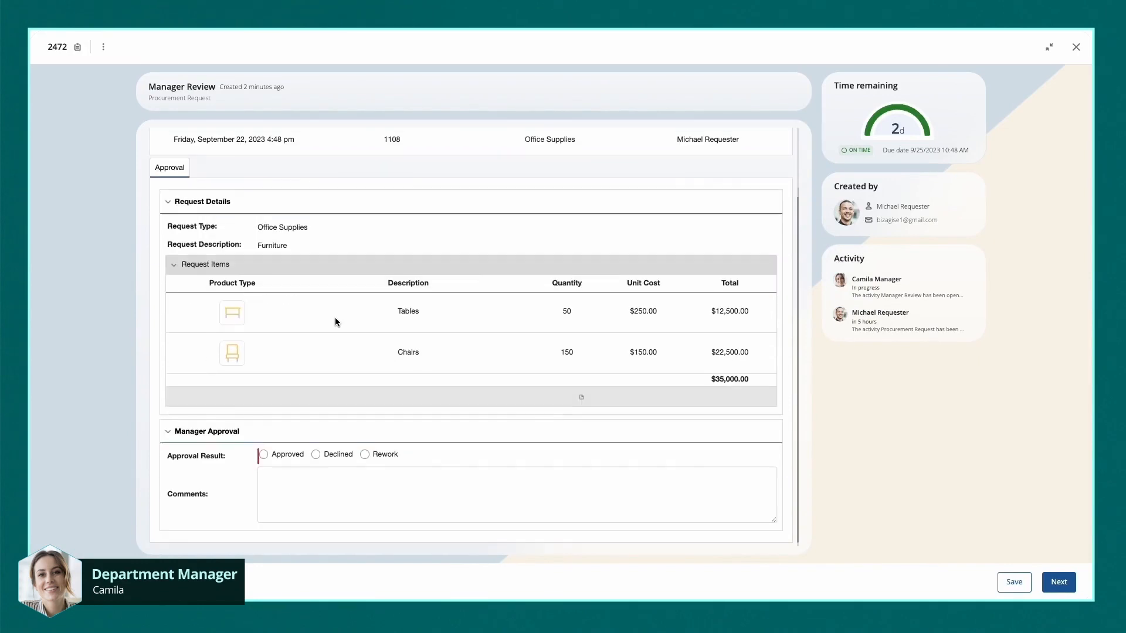
pyautogui.click(264, 451)
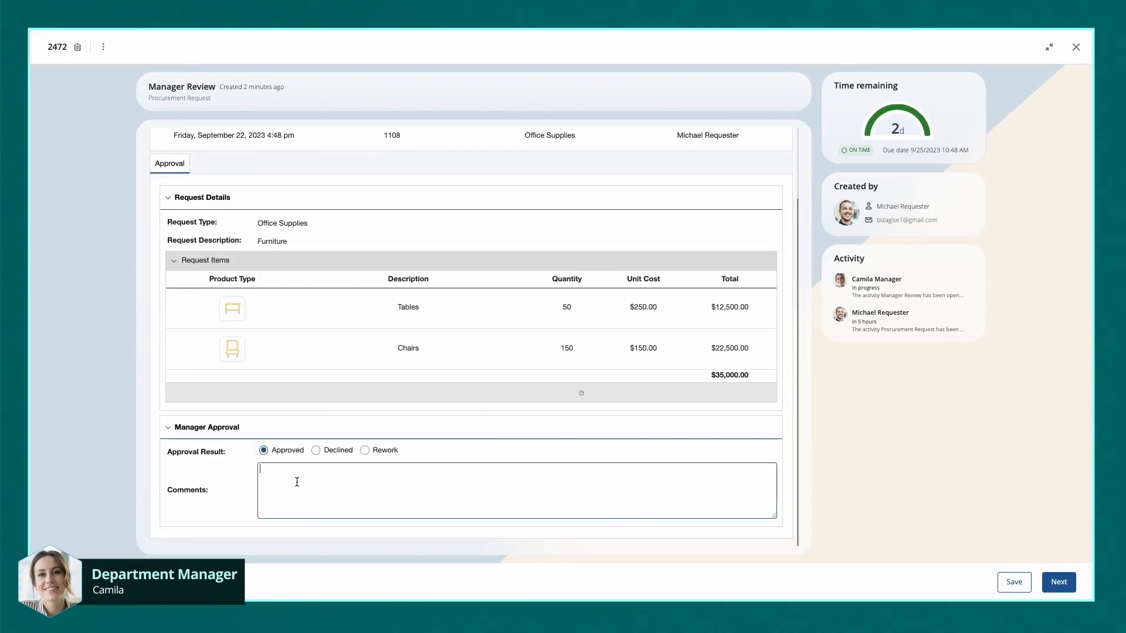
pyautogui.write('ok, approved!')
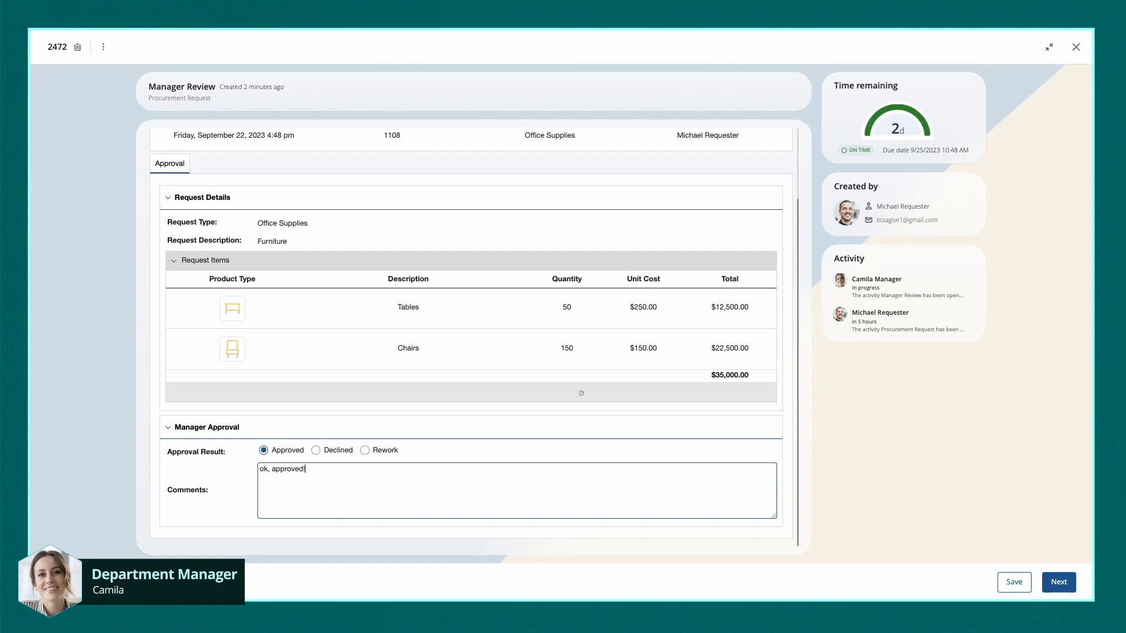
pyautogui.click(1058, 583)
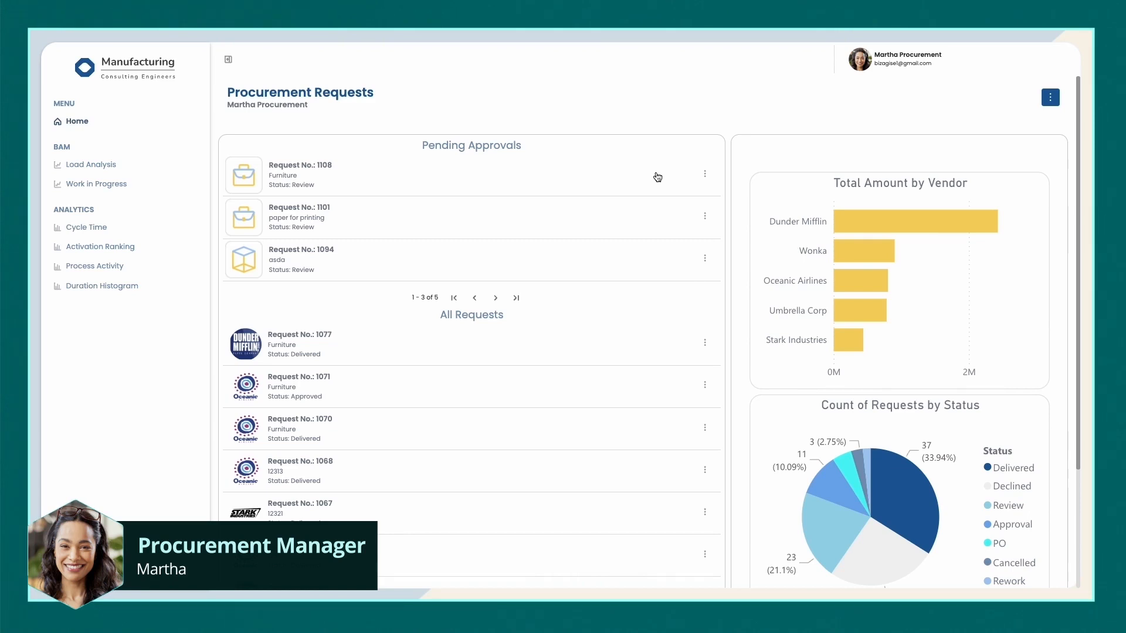
pyautogui.moveTo(704, 174)
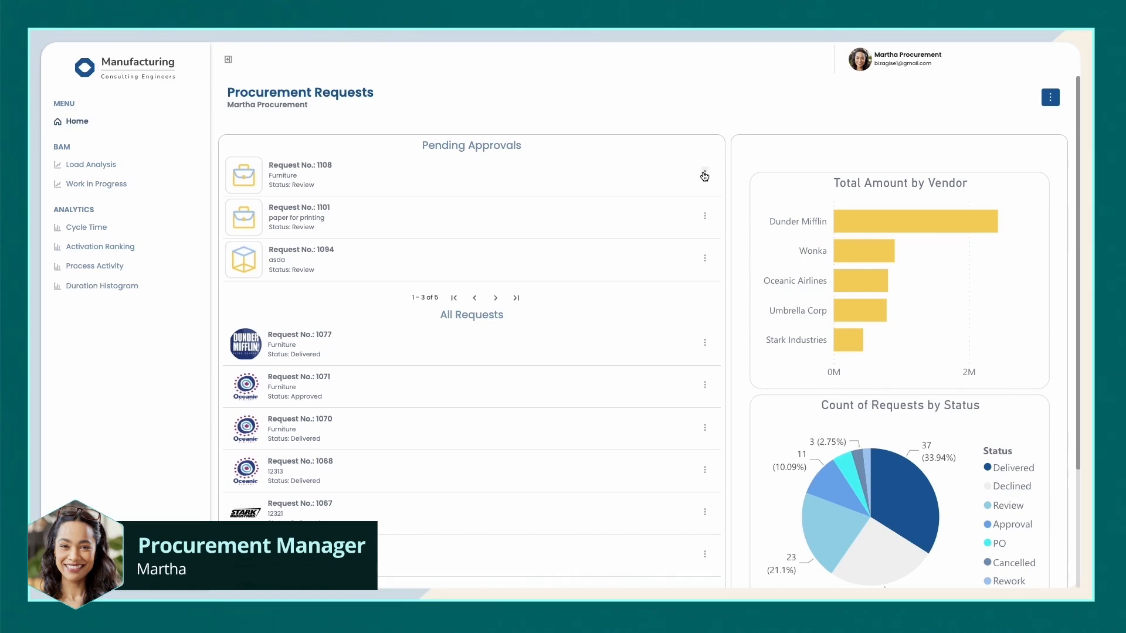
# - View request 1108 from Pending Approvals, pick Dunder Mifflin as vendor and submit the procurement review
pyautogui.click(704, 173)
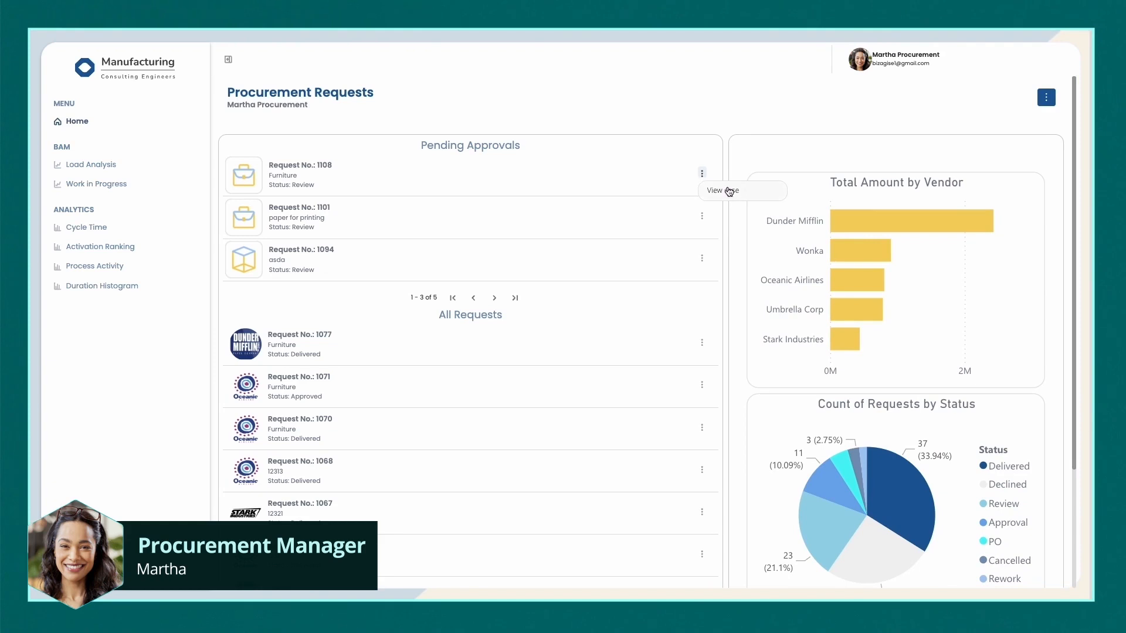
pyautogui.click(722, 191)
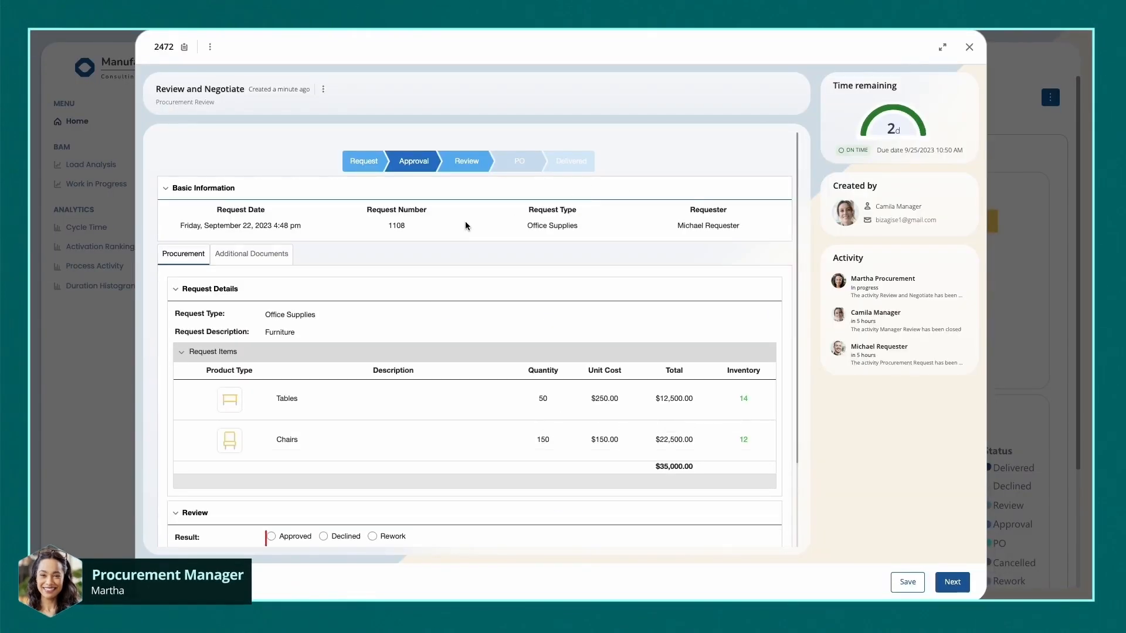
pyautogui.scroll(-3)
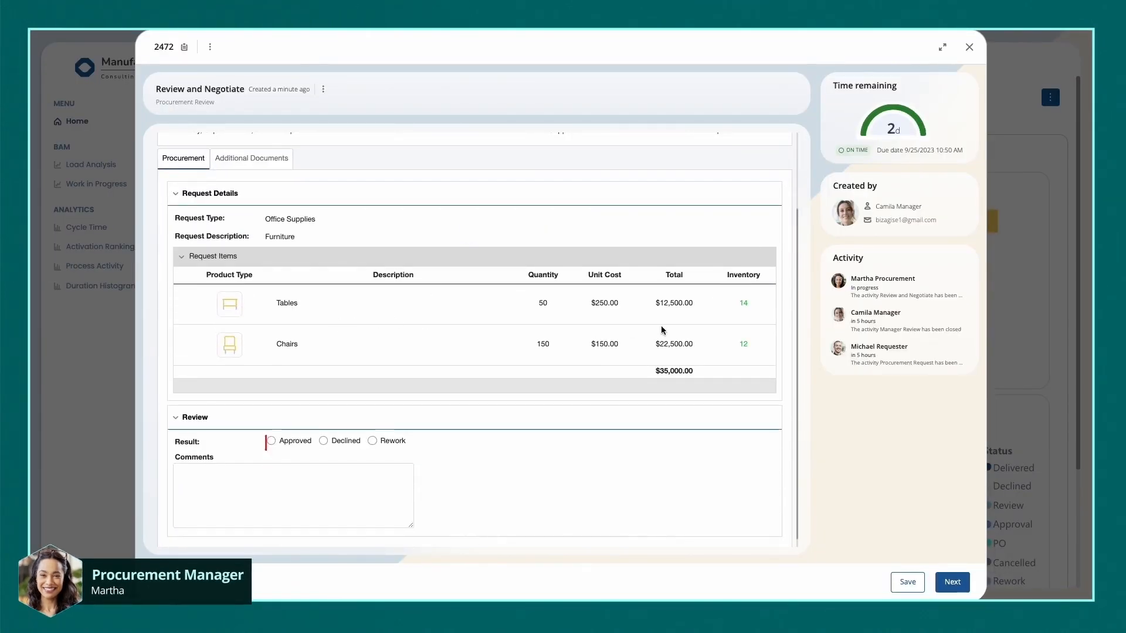
pyautogui.moveTo(727, 317)
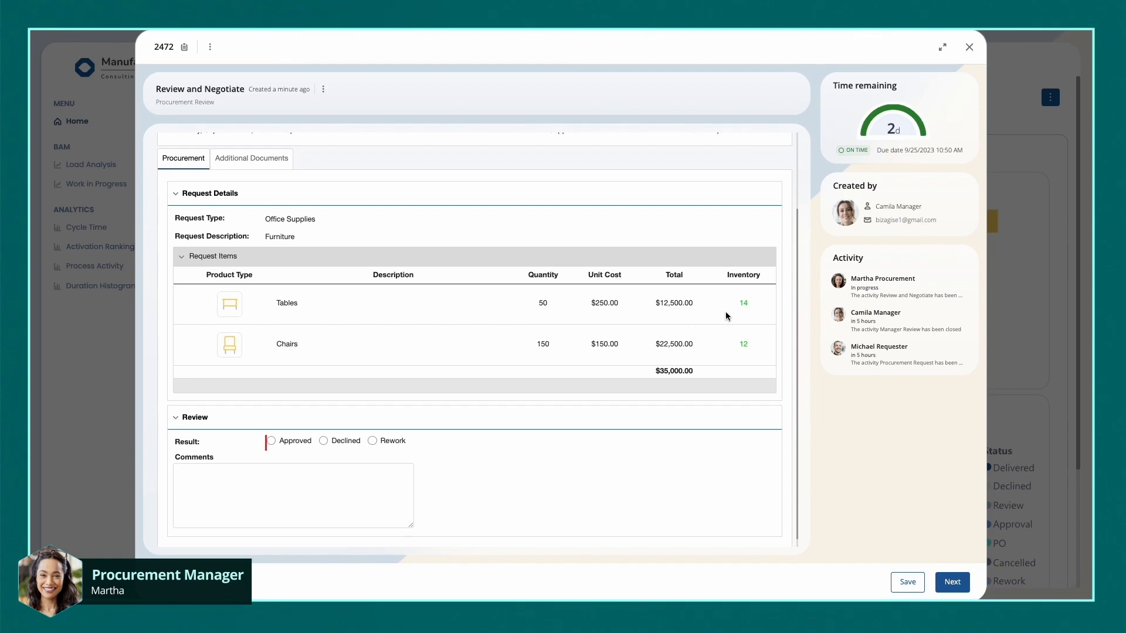
pyautogui.moveTo(616, 350)
pyautogui.write('Go Ahead!')
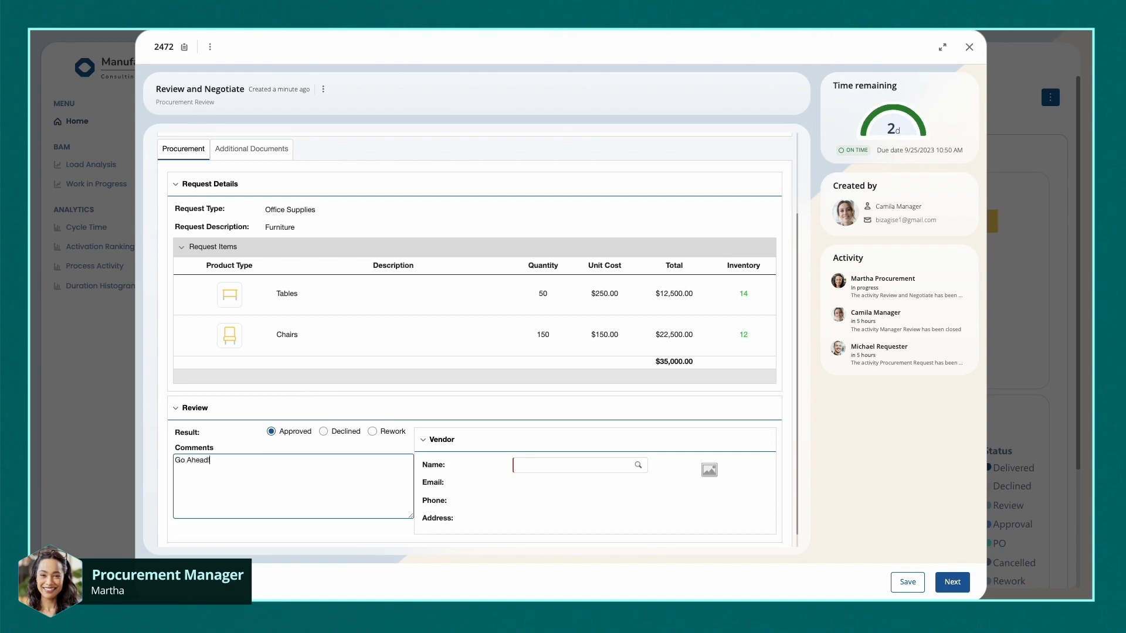
pyautogui.write('dund')
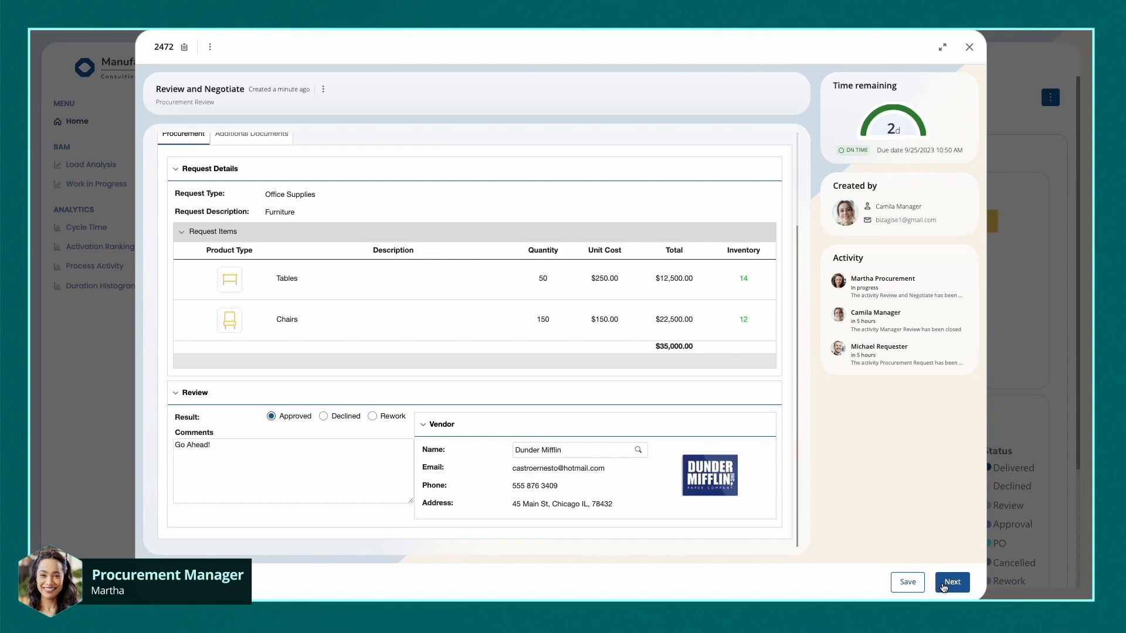
pyautogui.click(952, 582)
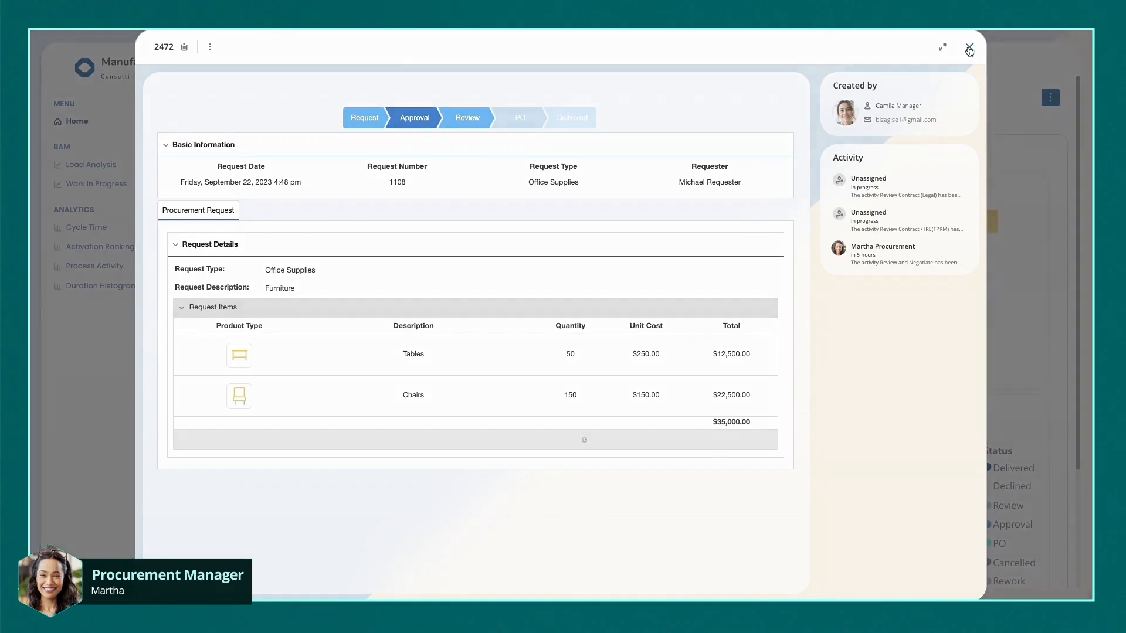
# - Close the case and ask Ada to plot requests by vendor and list delivered Stark requests
pyautogui.click(969, 47)
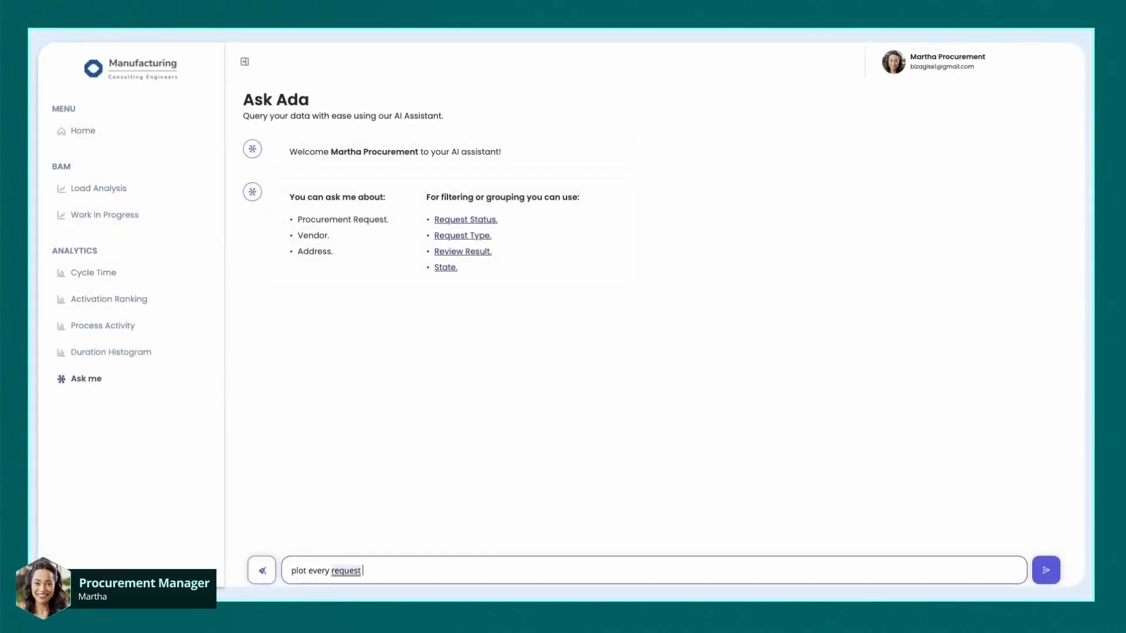
pyautogui.click(1045, 570)
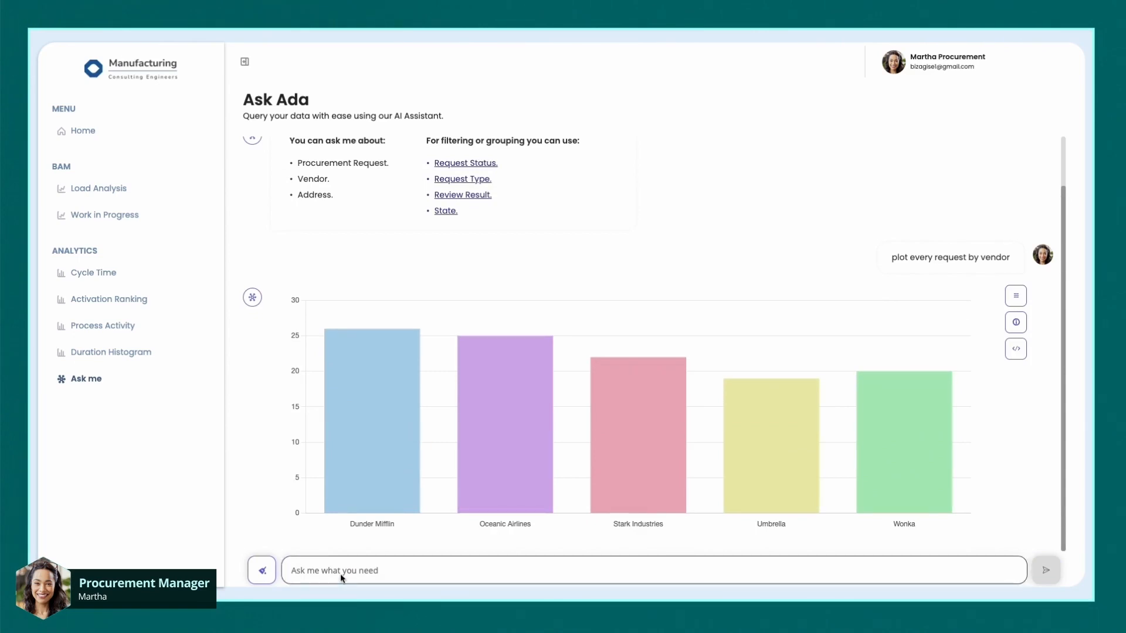
pyautogui.write('list all delivered requests from stark')
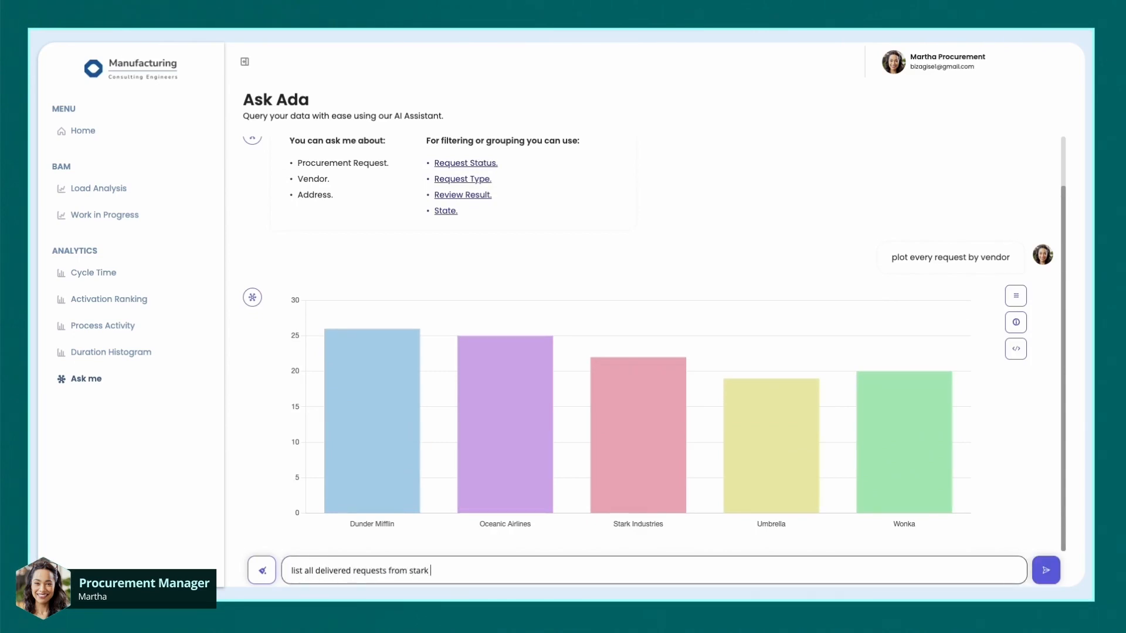
pyautogui.click(1046, 571)
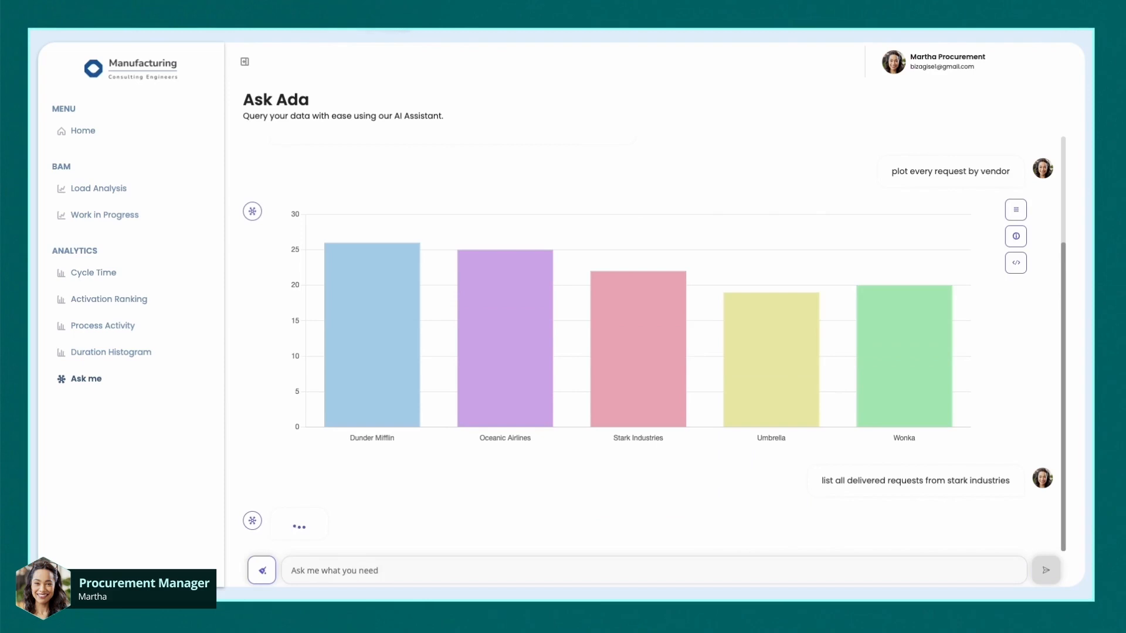
# - Narrow Ada's list to Stark Industries' third-quarter deliveries, then choose Return Goods for request 1051
pyautogui.scroll(-3)
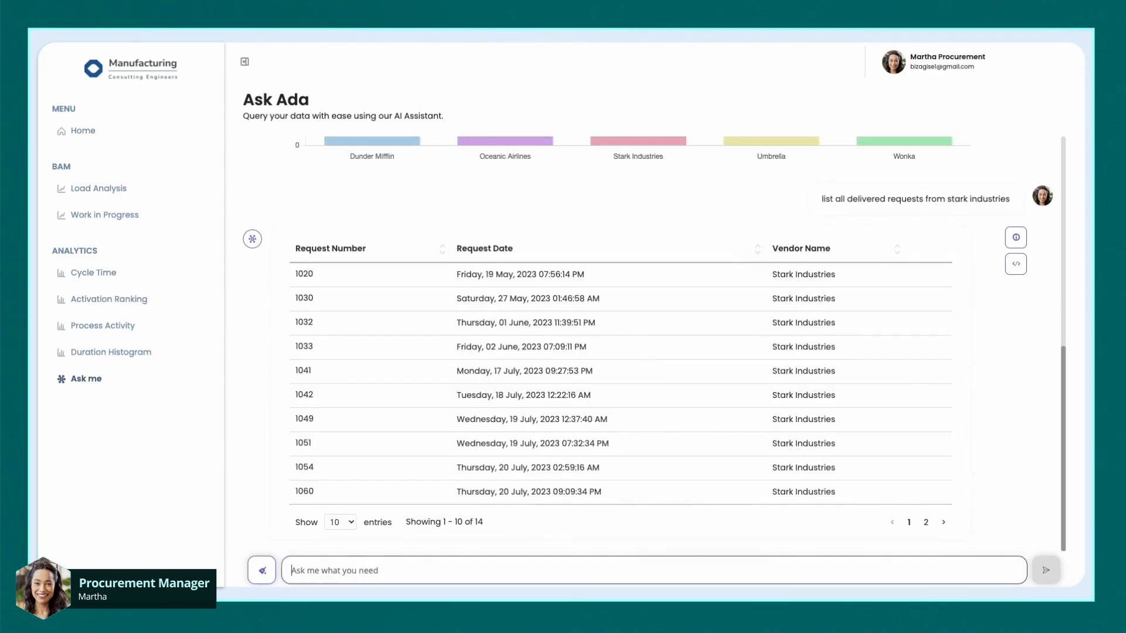
pyautogui.write('list all delivered requests from stark industrie')
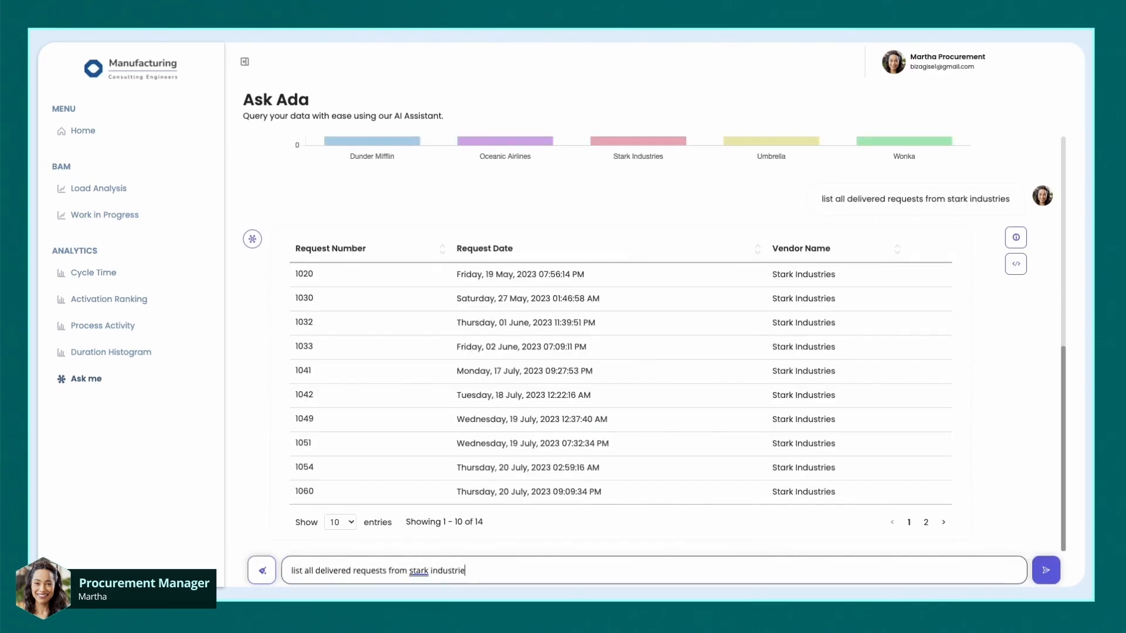
pyautogui.click(1045, 570)
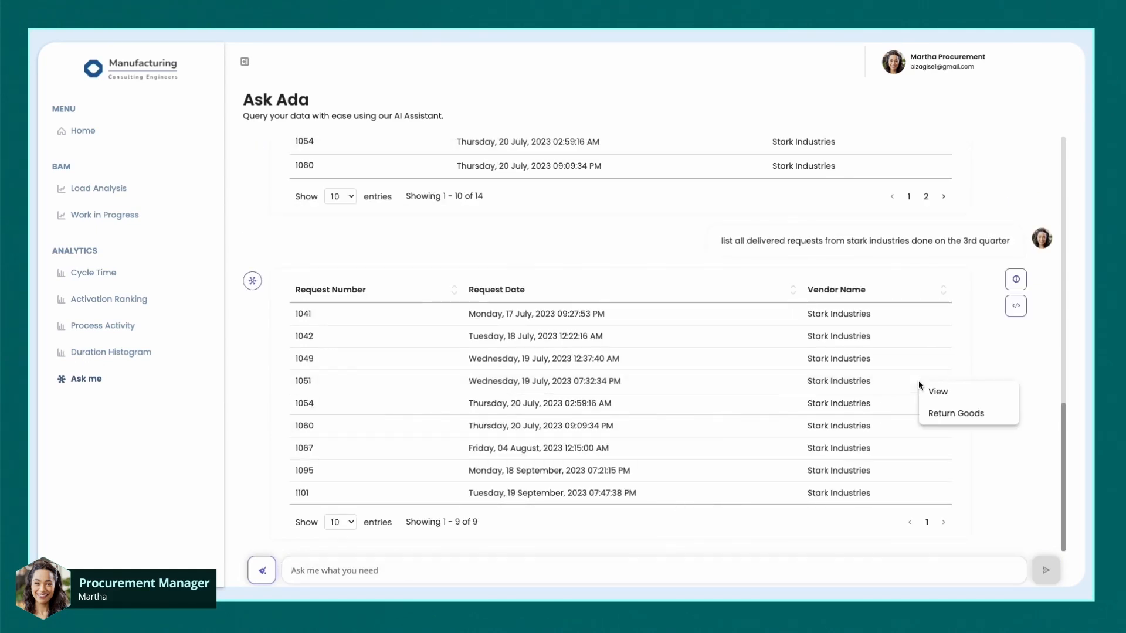
pyautogui.click(955, 412)
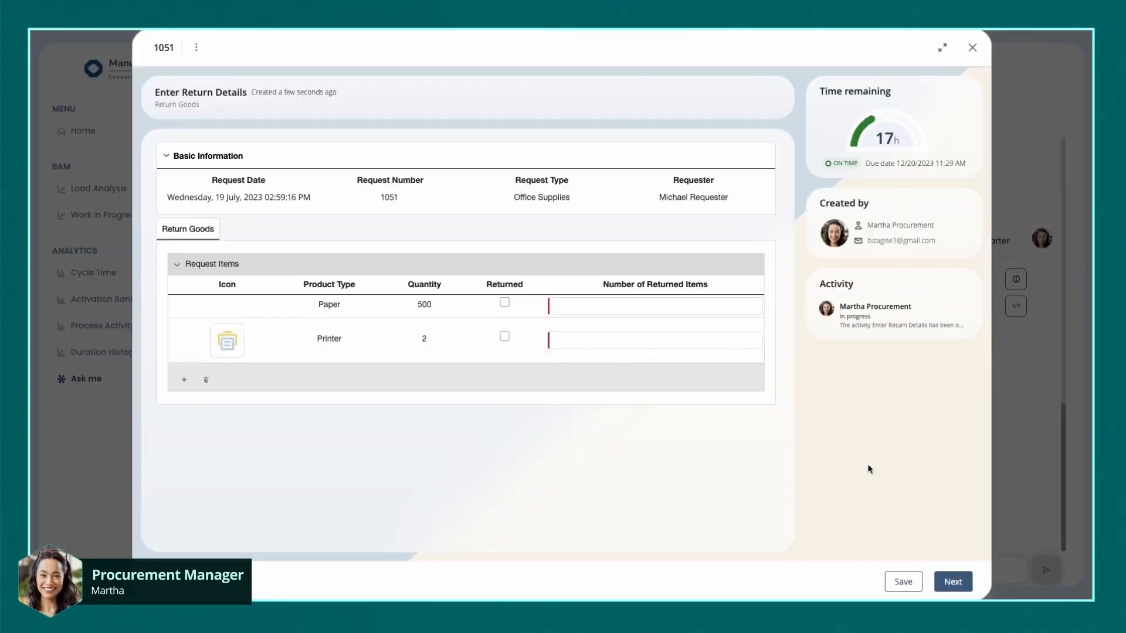
# - Mark the Printer row returned with 1 item and submit the return details
pyautogui.click(505, 362)
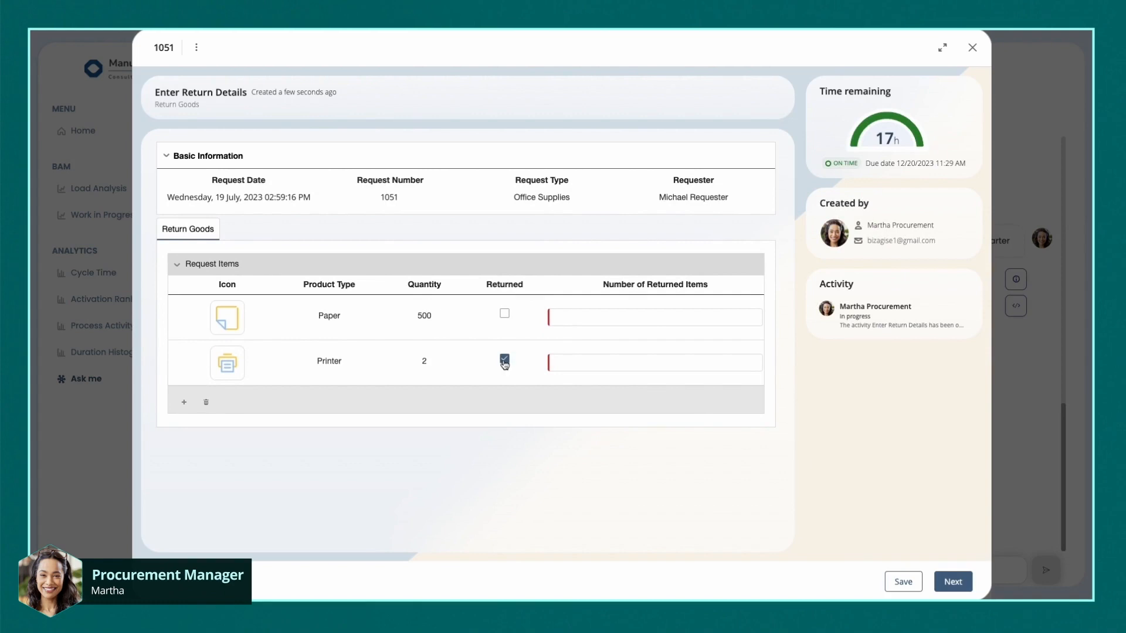
pyautogui.click(653, 362)
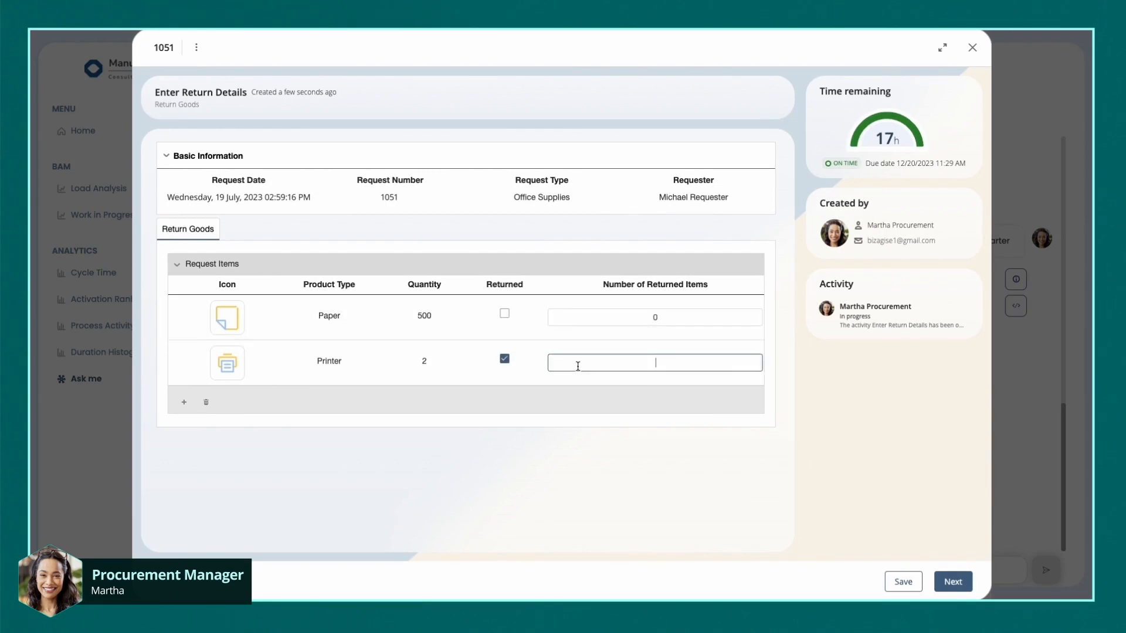
pyautogui.write('1')
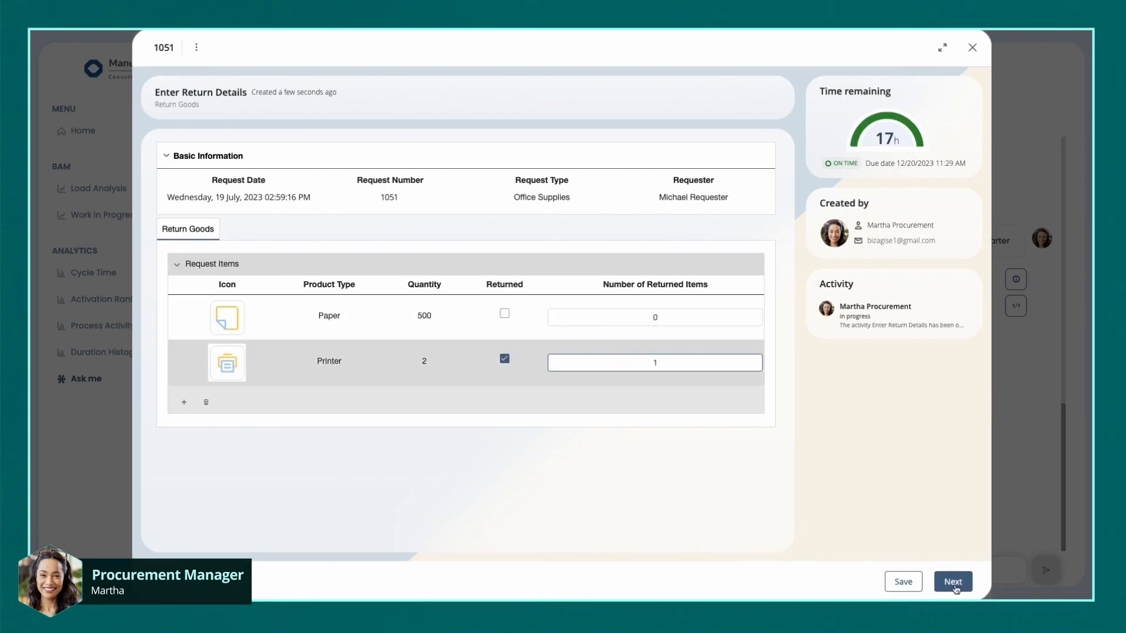
pyautogui.click(953, 582)
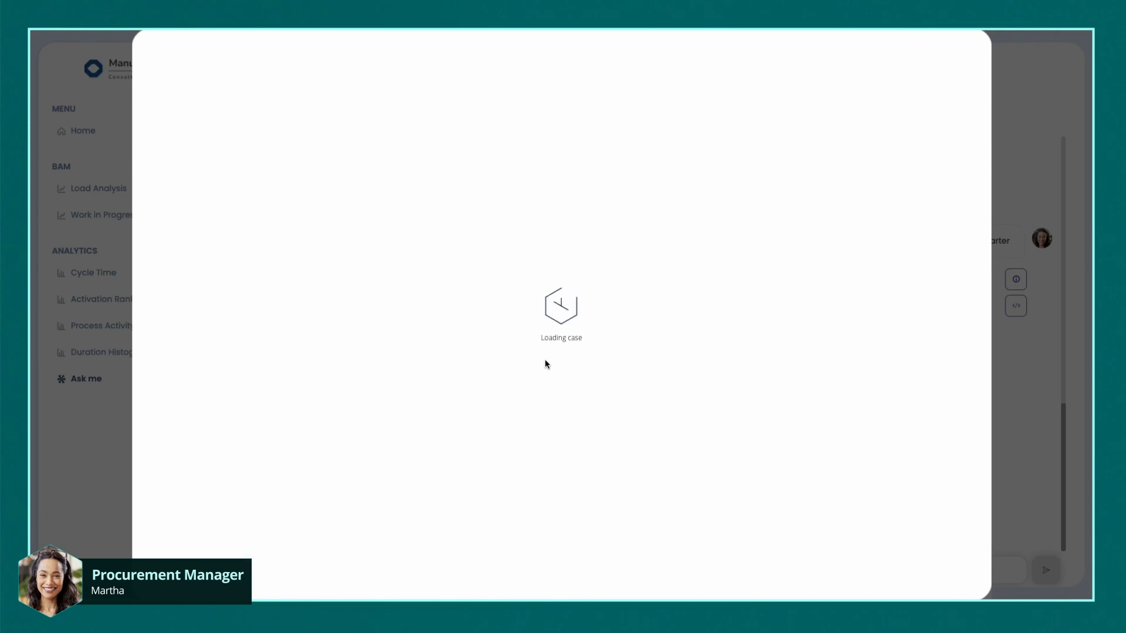